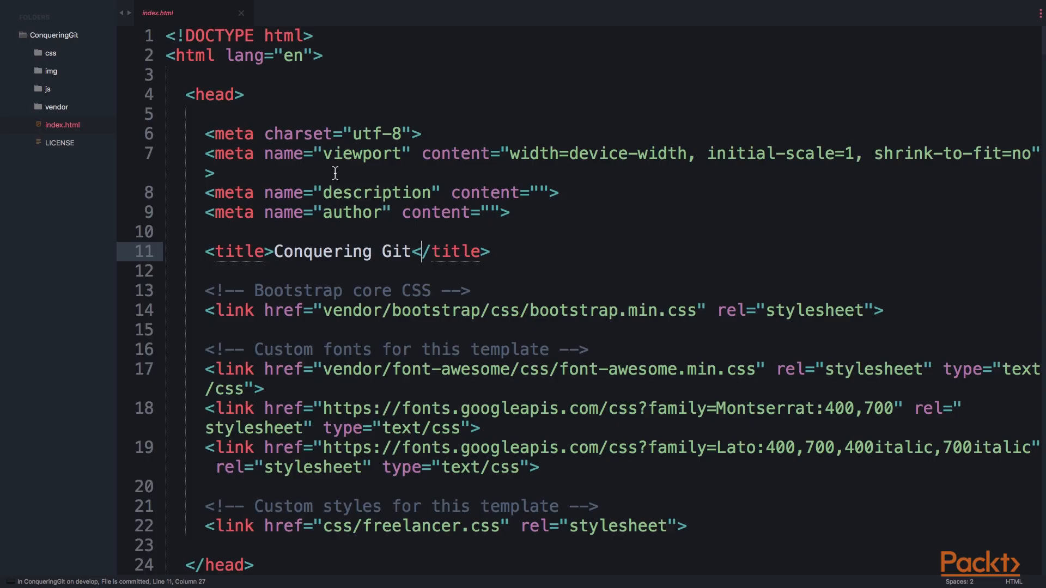
Place the cursor inside the <title> tag on line 11 of index.html and scroll down
click(301, 252)
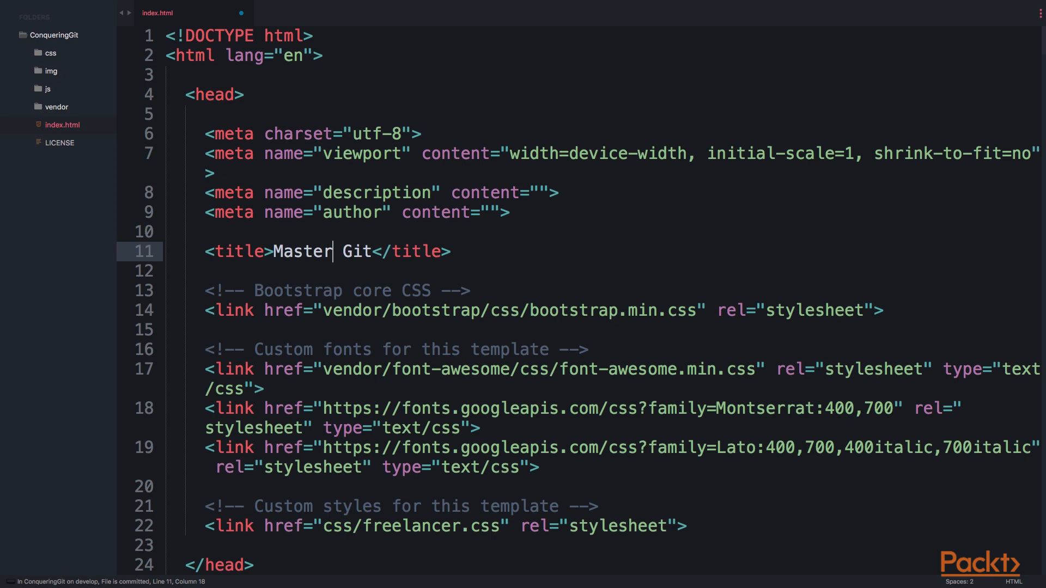
scroll(down, 3)
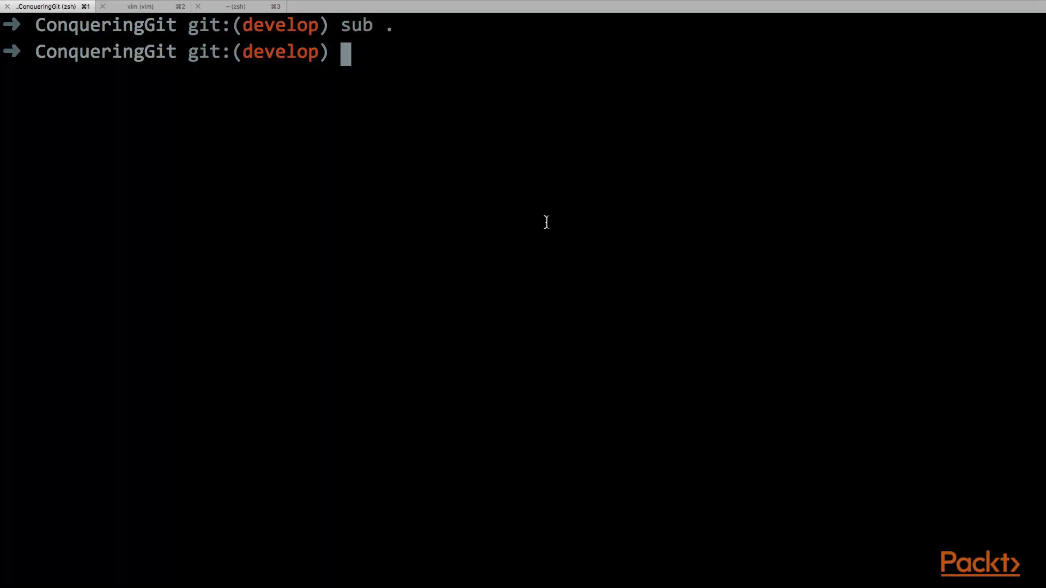
Check git status, then commit index.html with message "update title to mastering git"
text(git st)
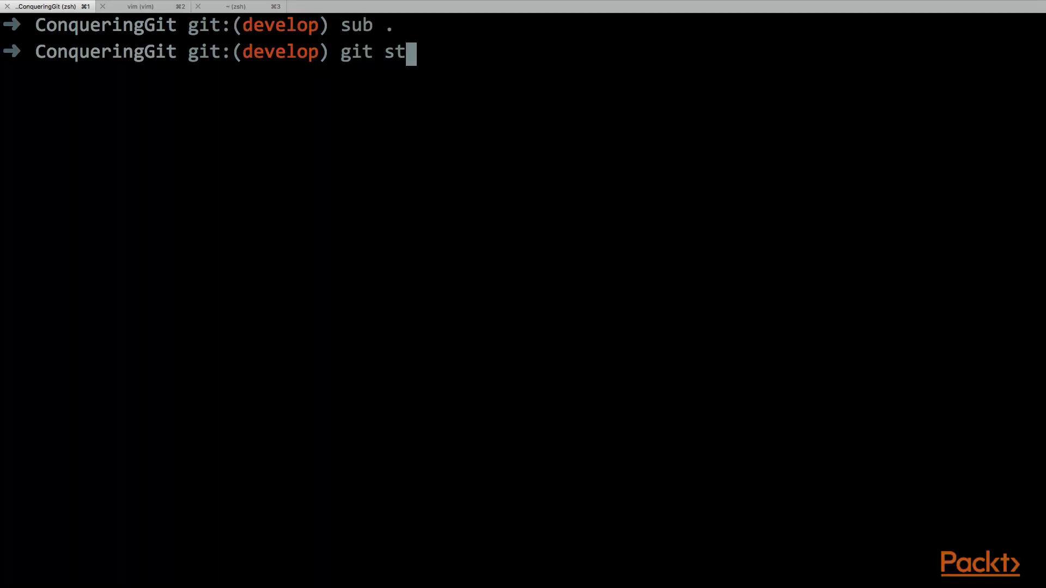
key(Return)
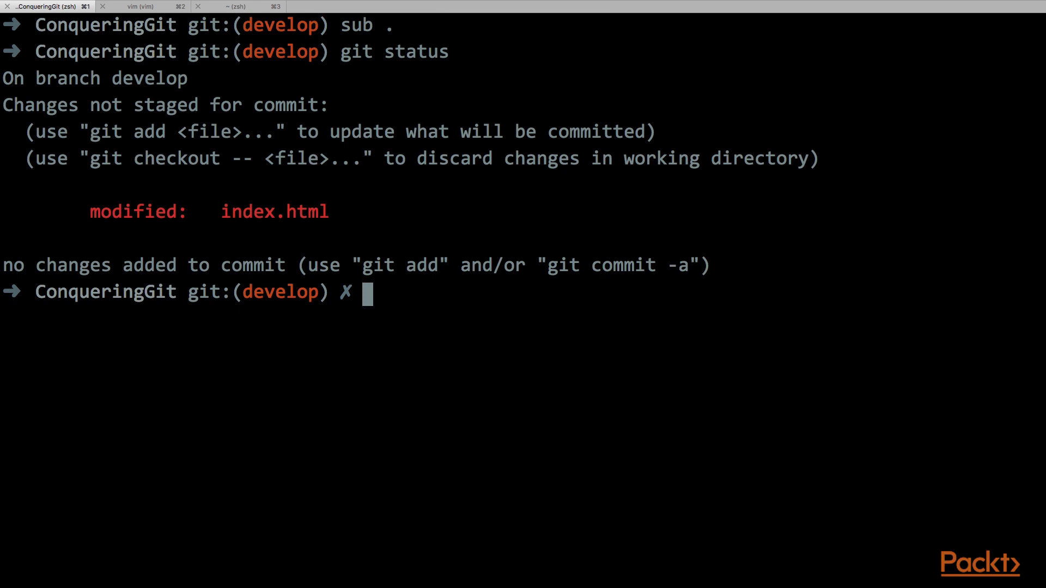
text(git commit -m "update)
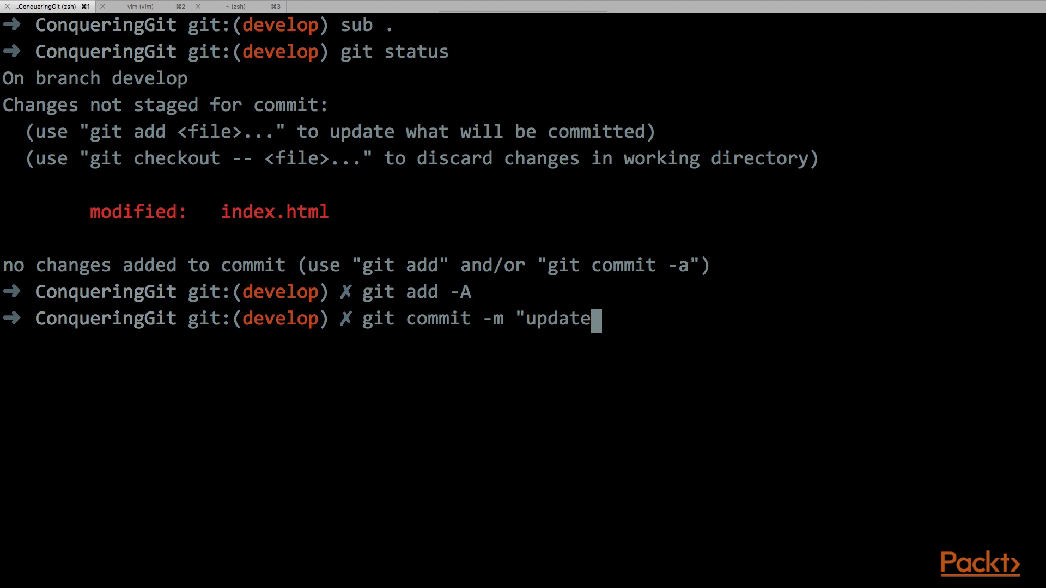
text(title to mastering git")
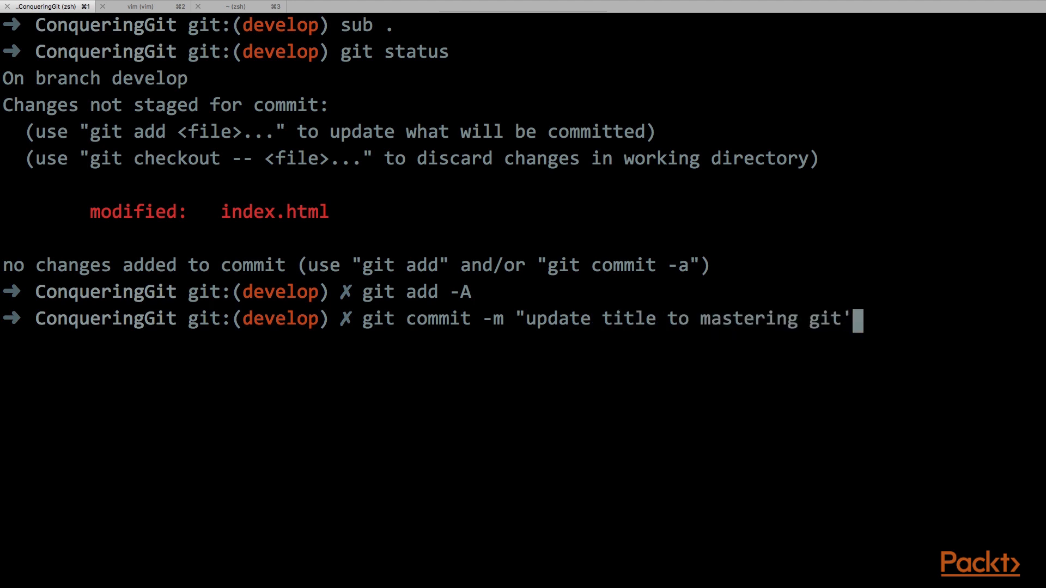
key(Return)
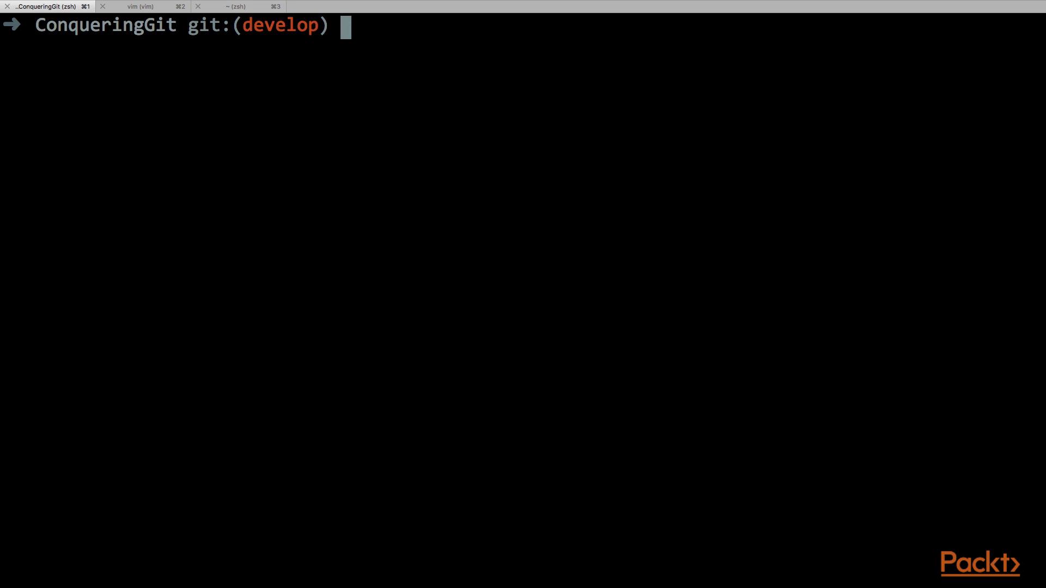
Run git diff HEAD~1 HEAD to show the Conquering Git to Master Git change
text(git diff)
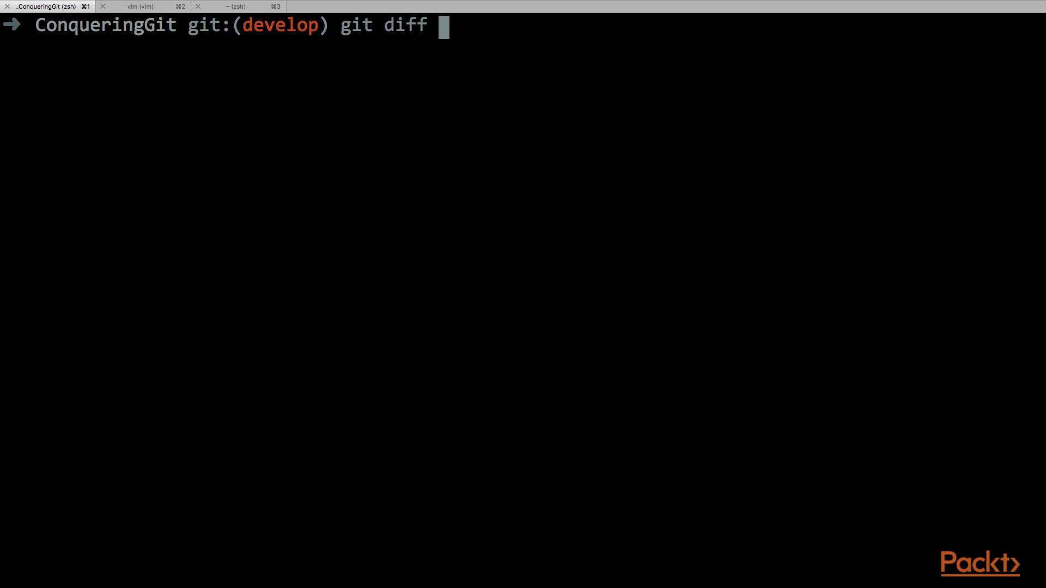
text(HEAD~1 HEAD)
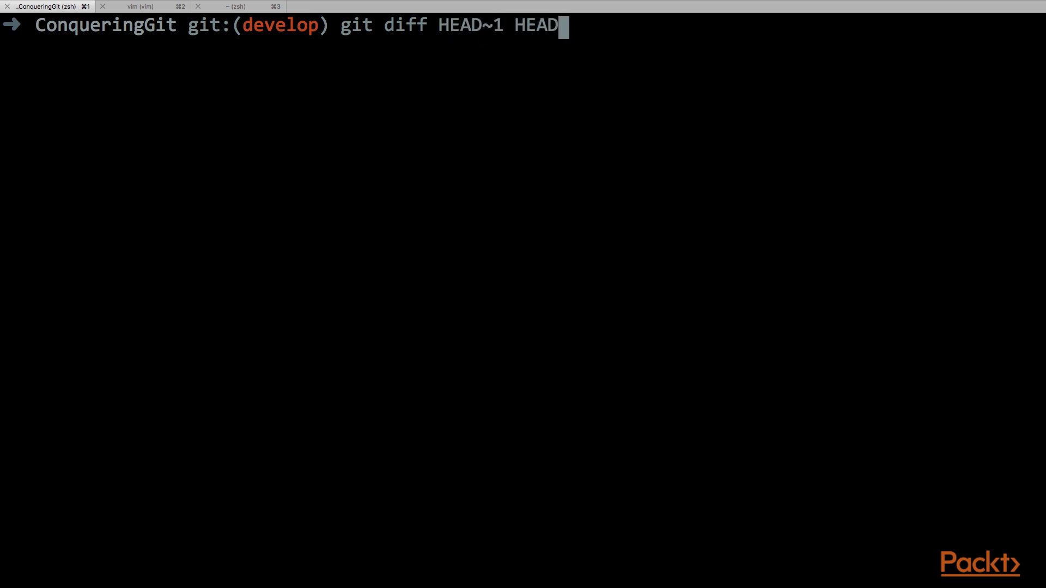
key(Return)
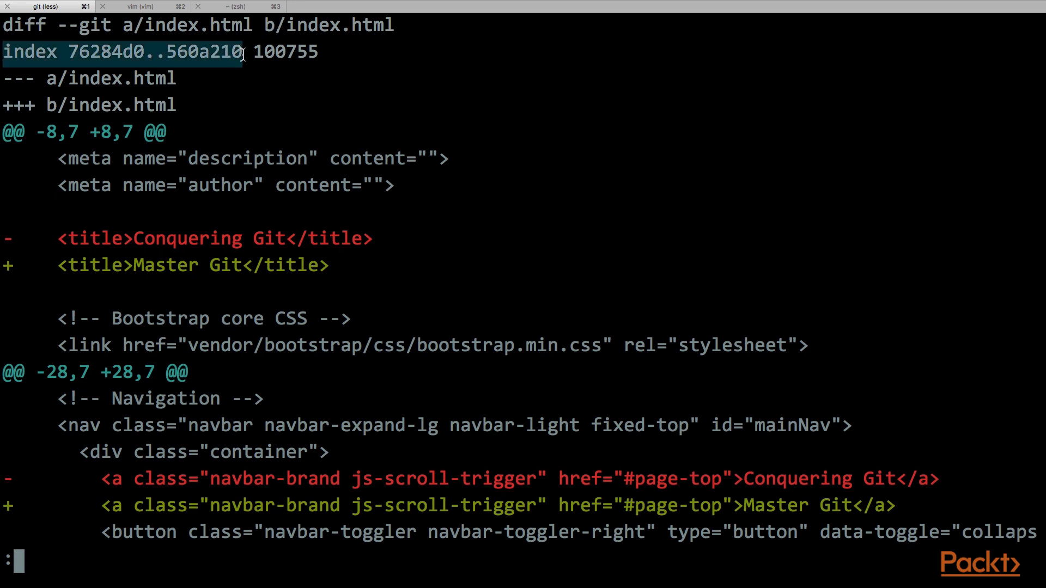
mouse_move(103, 59)
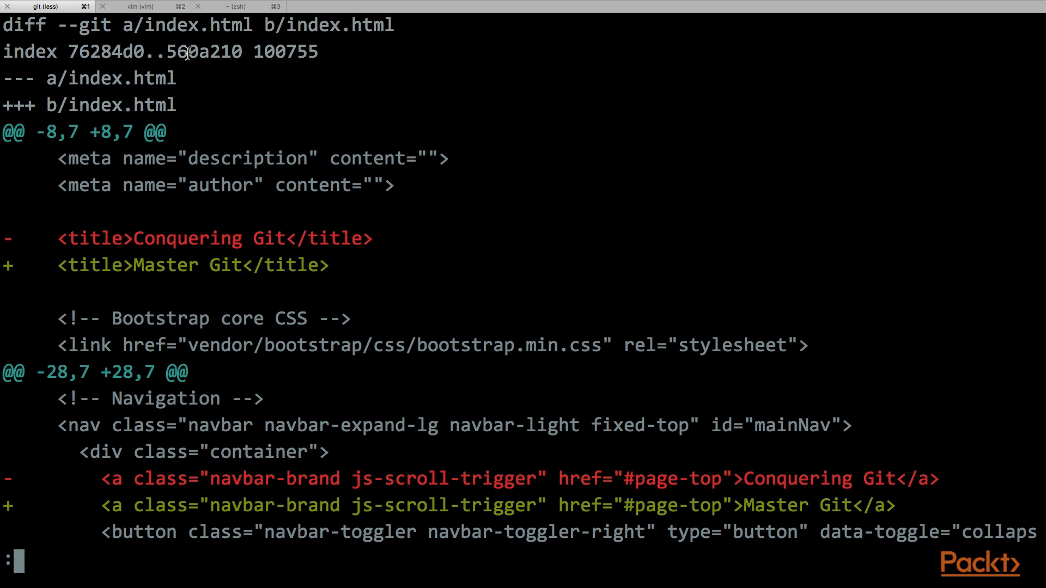
double_click(286, 52)
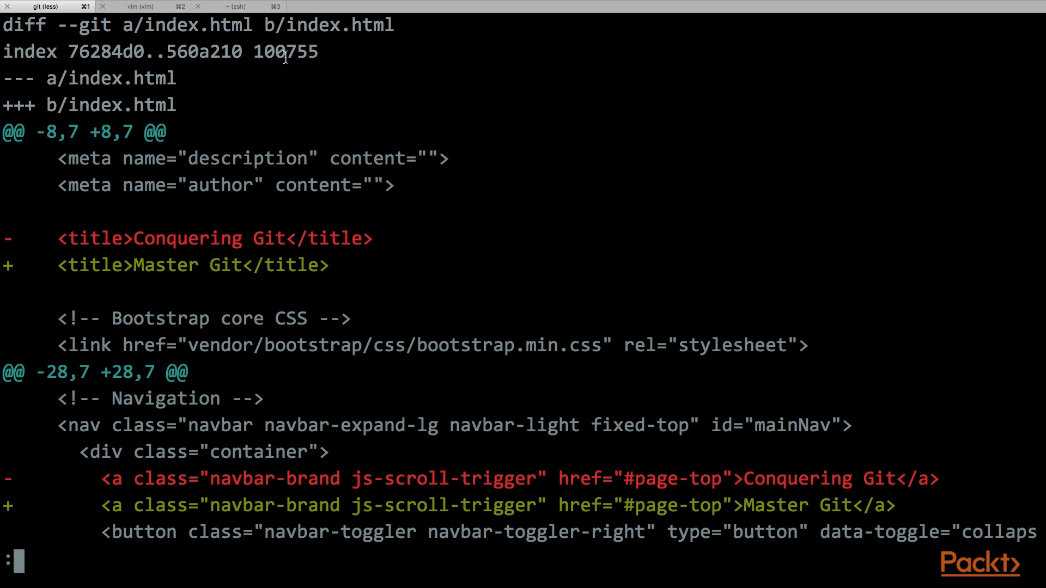
mouse_move(9, 77)
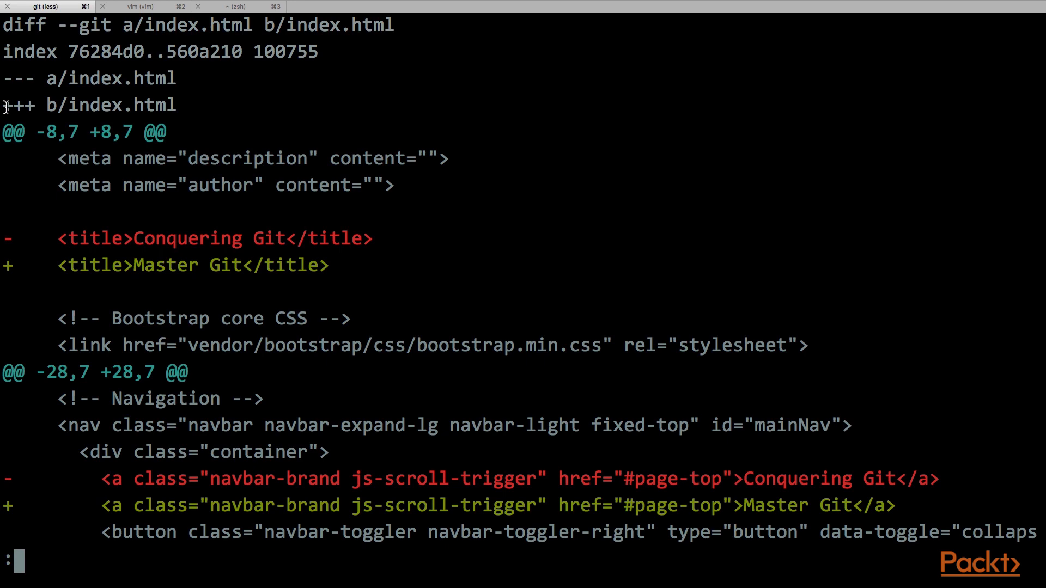
mouse_move(6, 80)
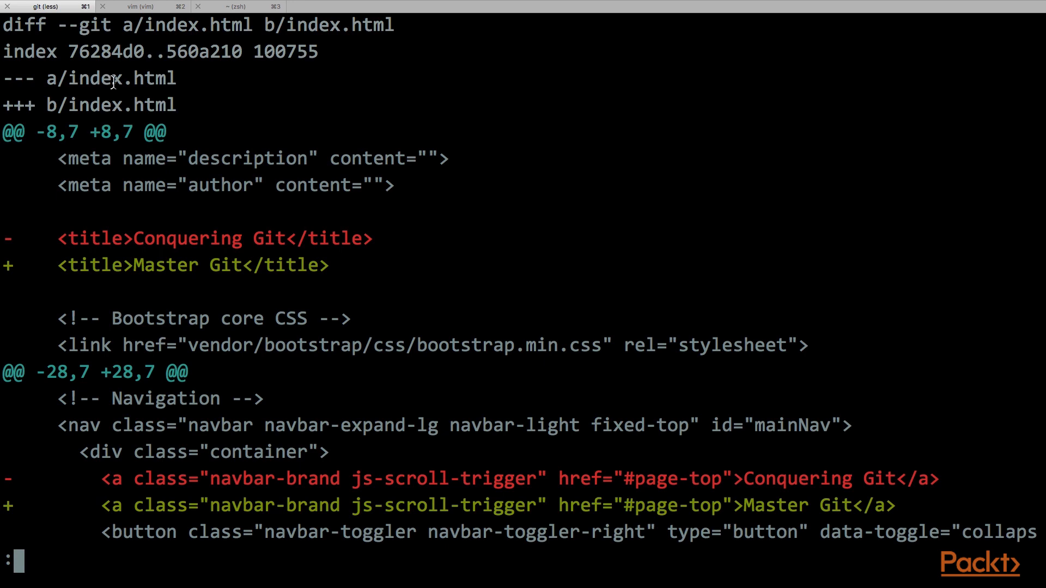
mouse_move(48, 107)
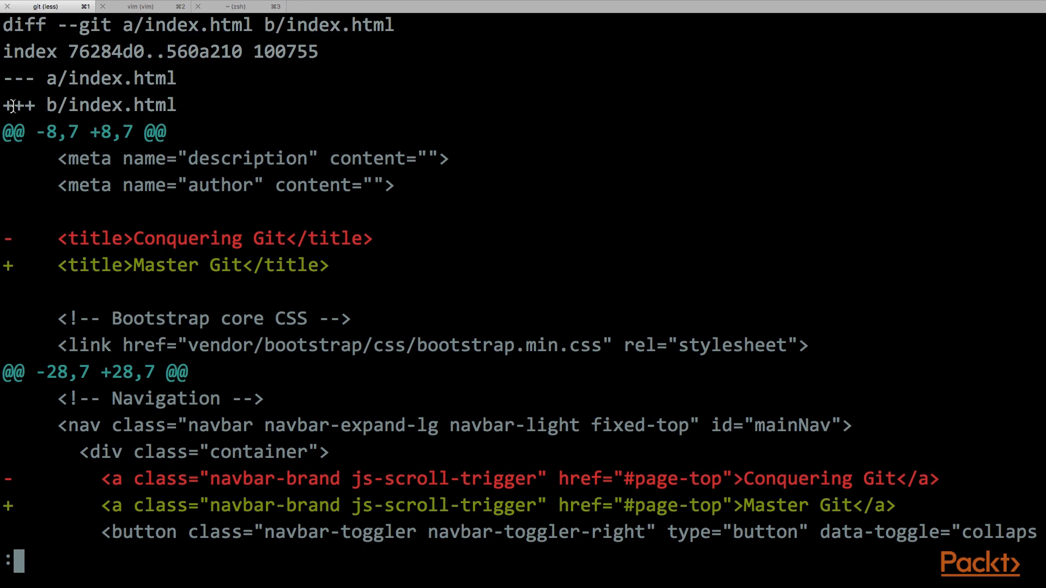
mouse_move(18, 140)
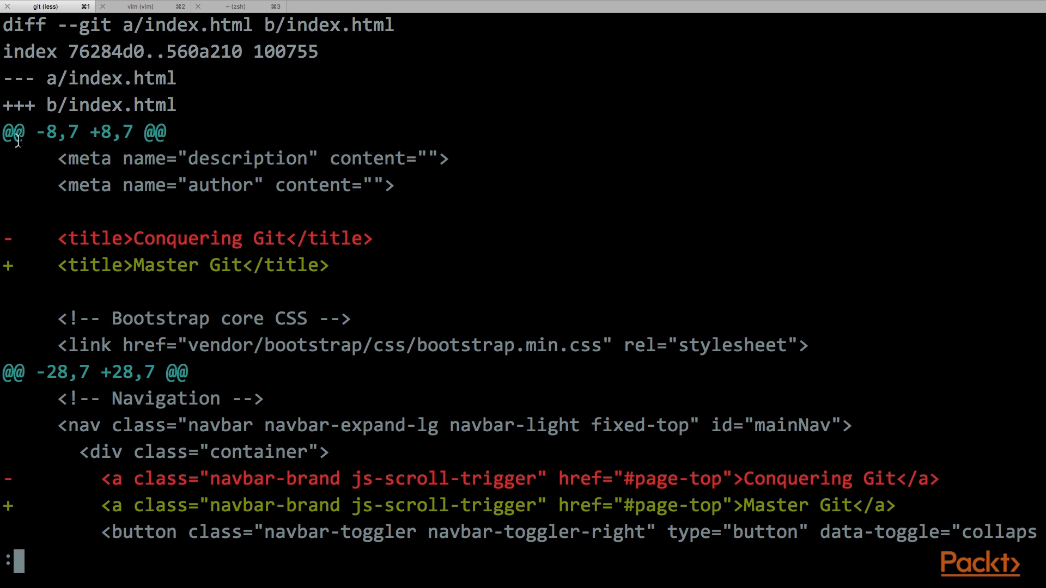
mouse_move(90, 242)
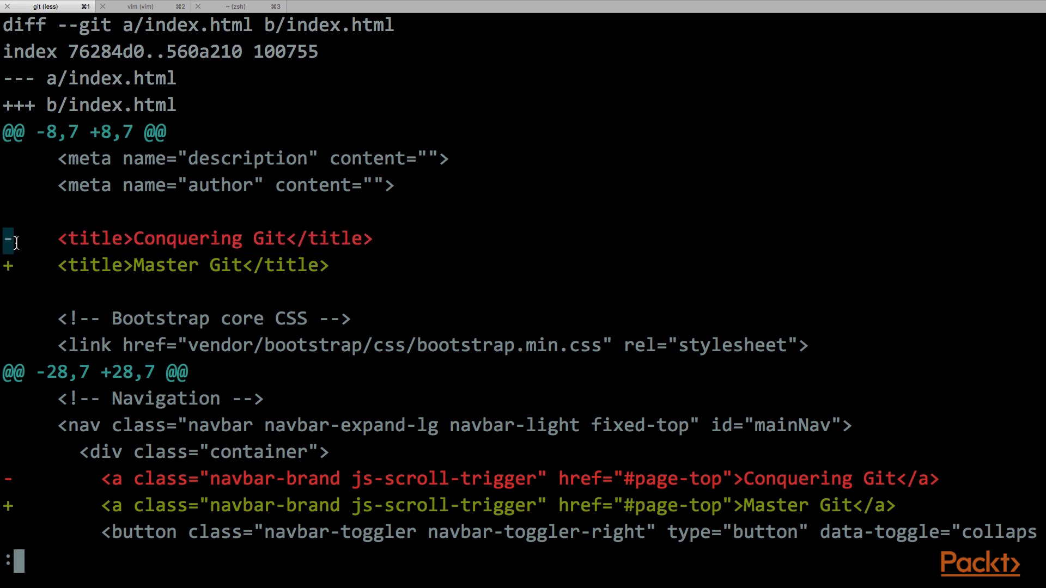
mouse_move(57, 80)
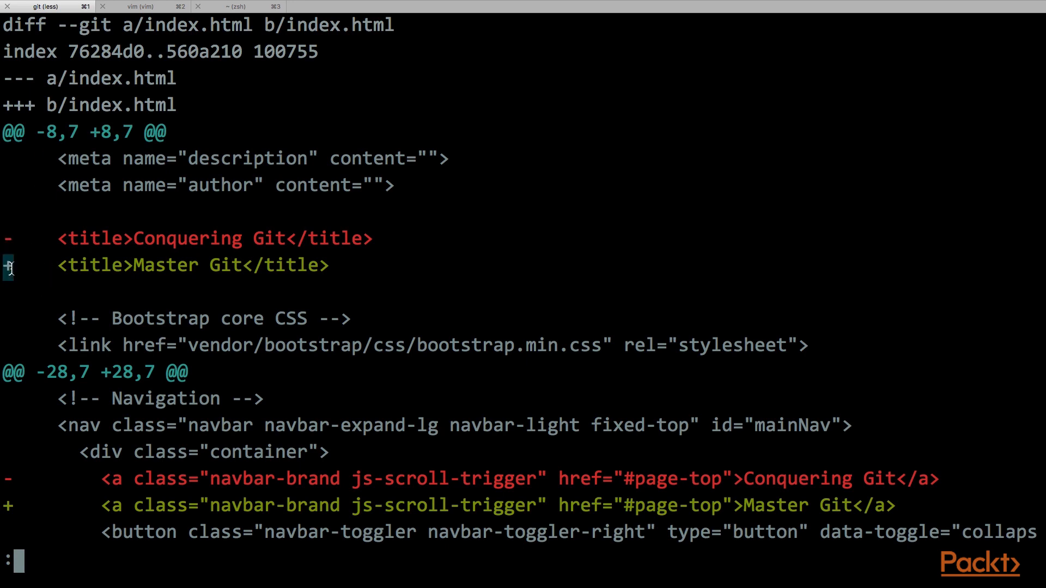
mouse_move(73, 266)
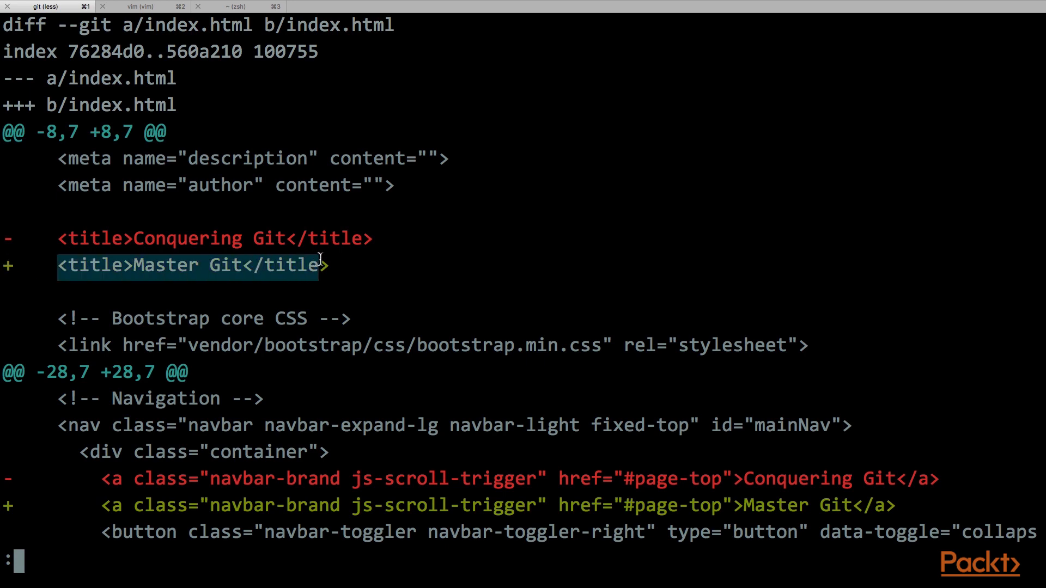
mouse_move(335, 259)
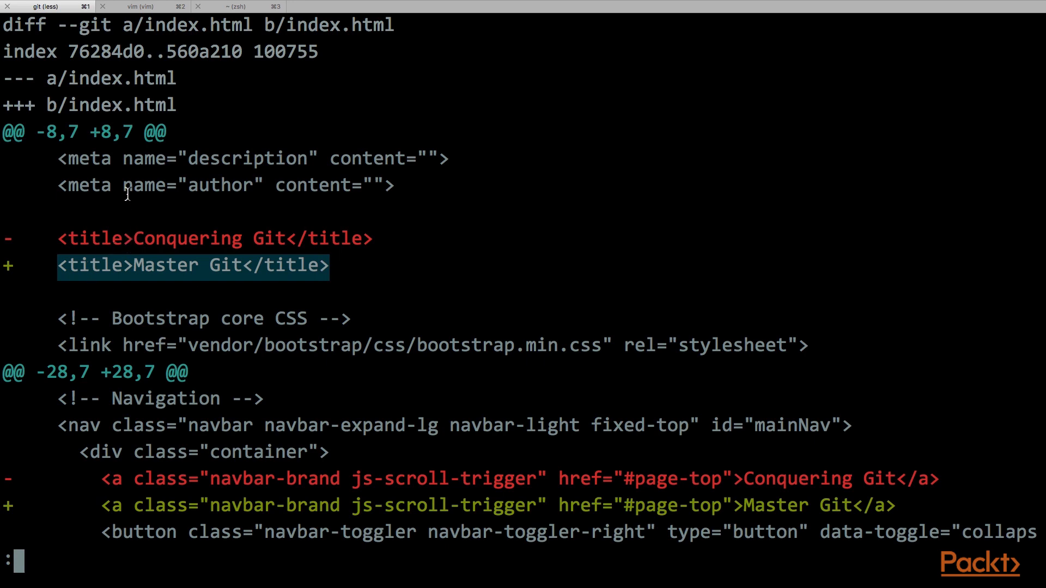
mouse_move(135, 167)
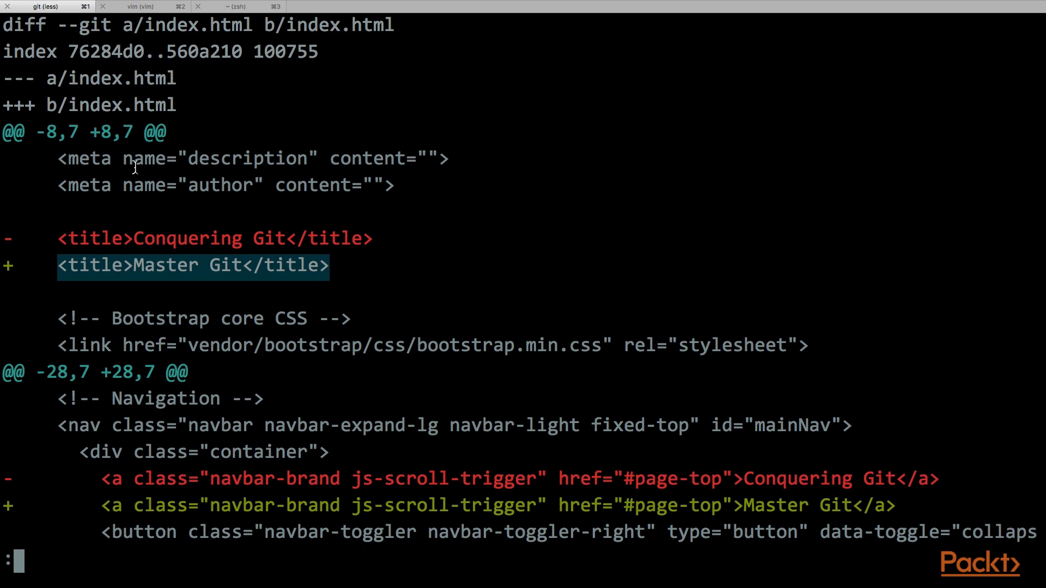
mouse_move(127, 343)
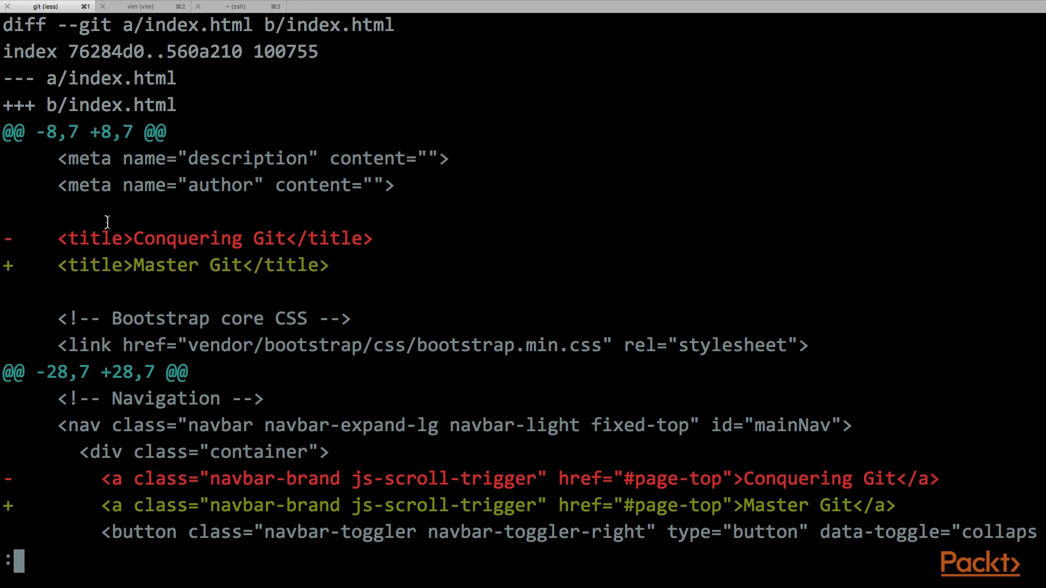
mouse_move(37, 132)
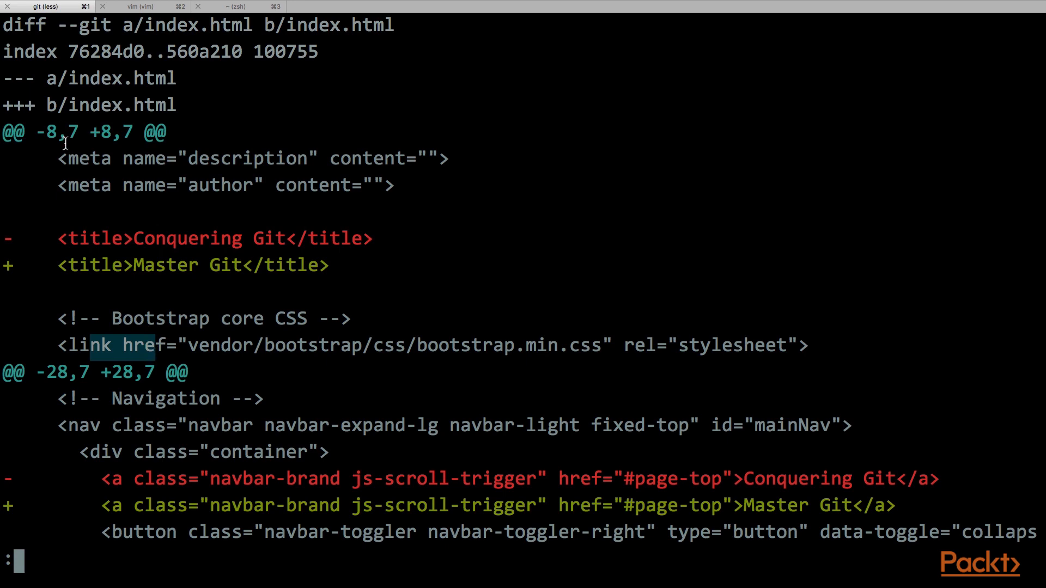
mouse_move(53, 133)
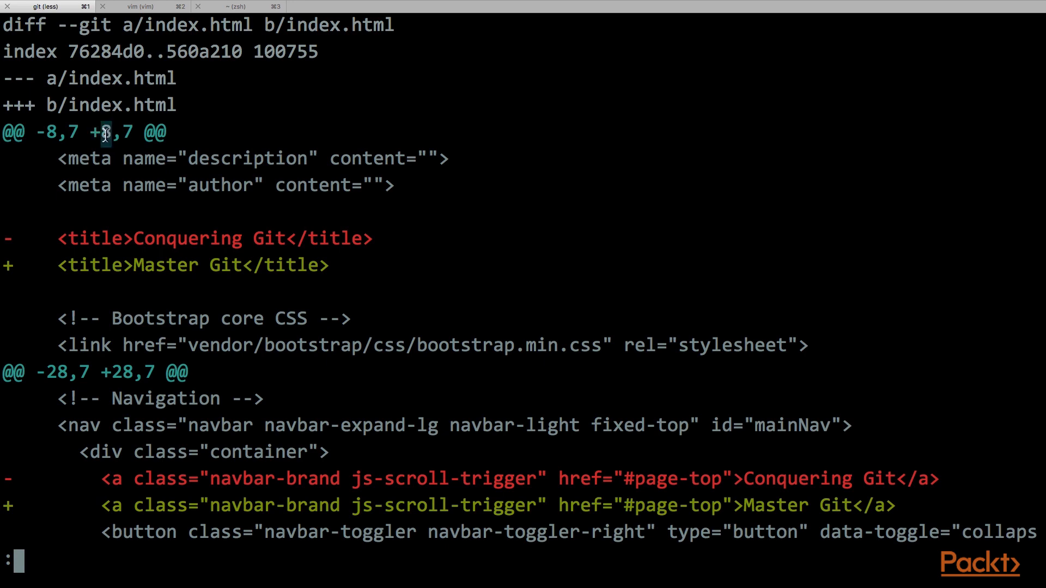
mouse_move(121, 196)
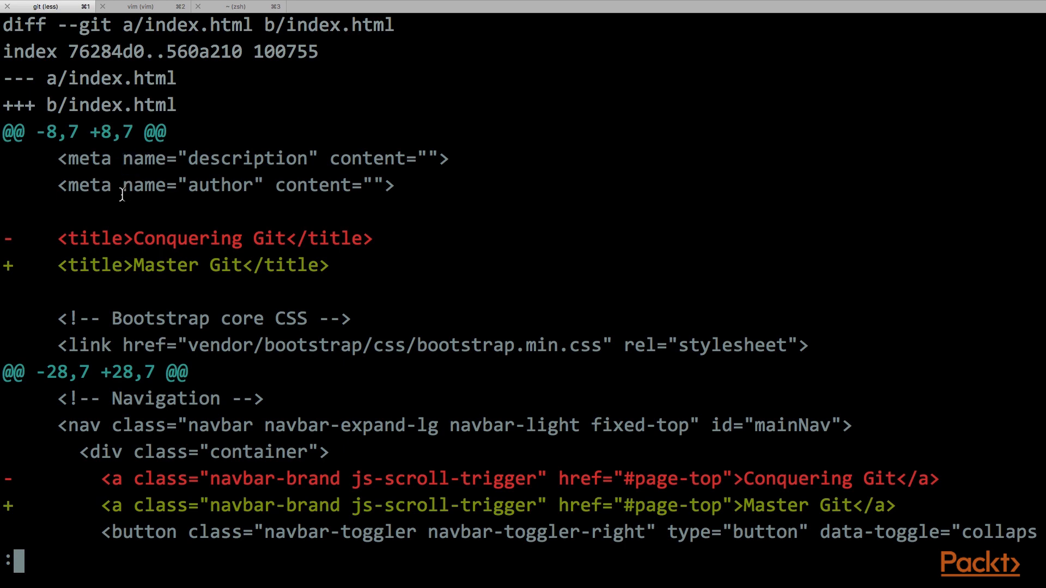
mouse_move(134, 269)
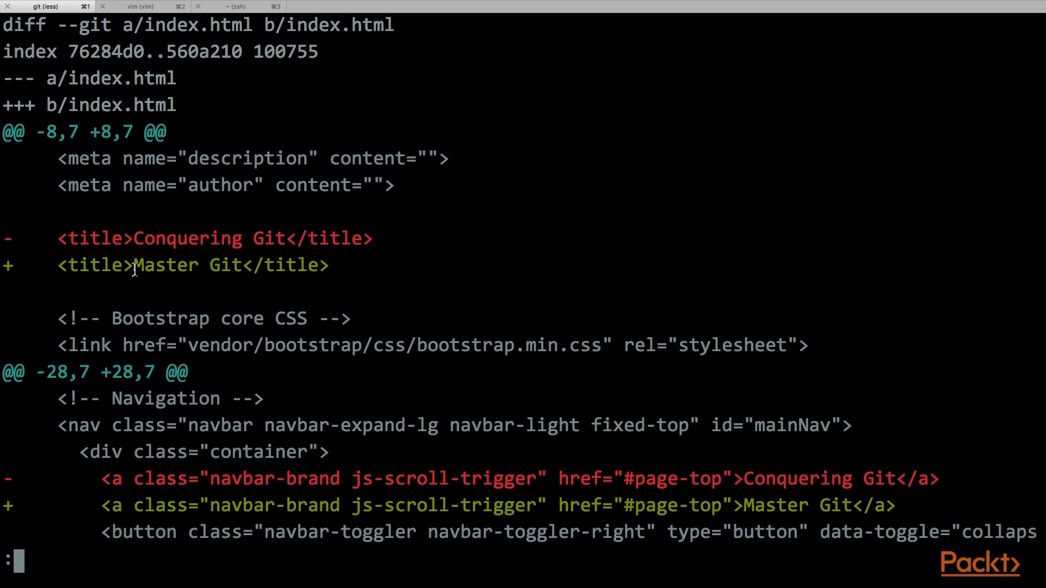